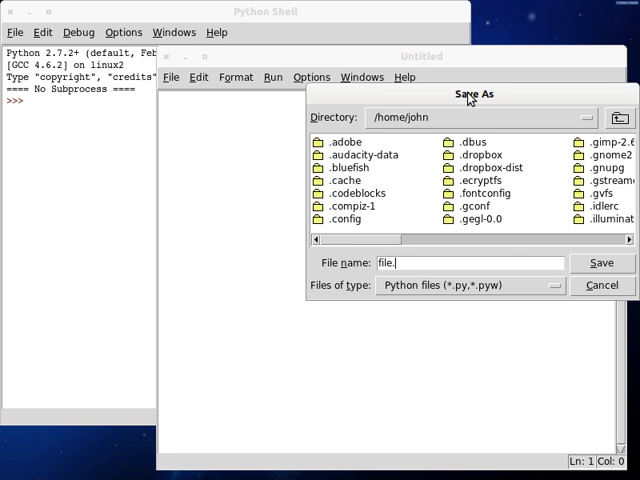
# Save as file.py with a shebang, an empty Base class and a main block creating root = Base()
pyautogui.click(600, 264)
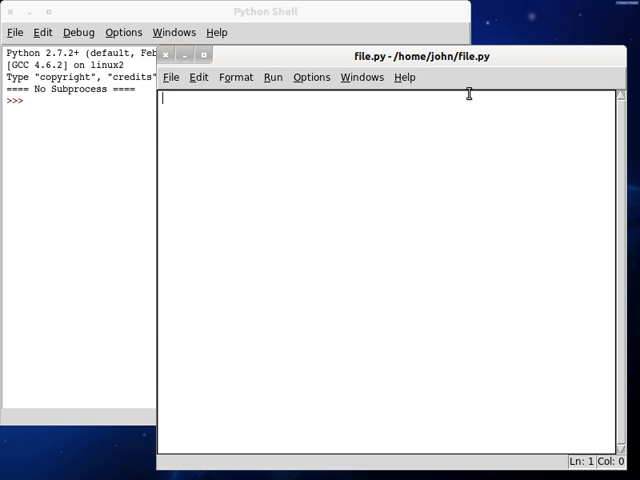
pyautogui.write('#!/usr/bin/env python')
pyautogui.write('cl')
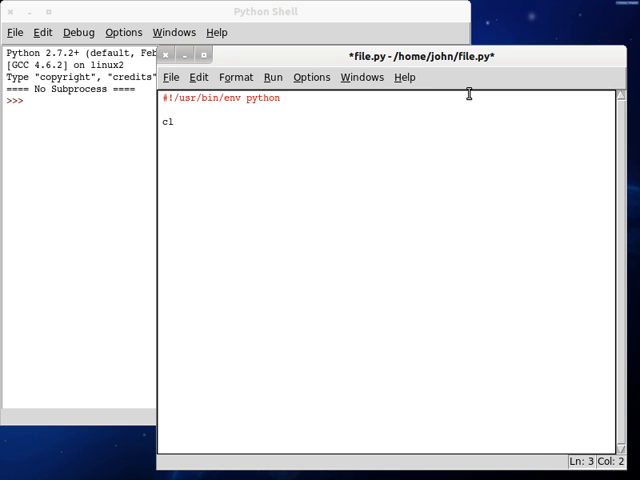
pyautogui.write('ass Base: #{')
pyautogui.write('def __init__( self ): #{')
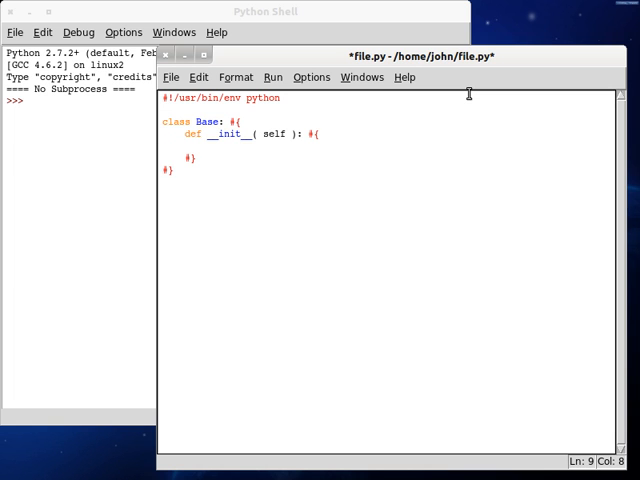
pyautogui.write('if ( __na )')
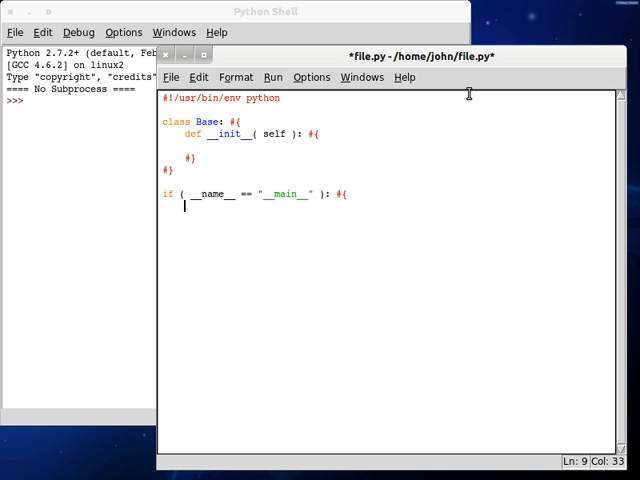
pyautogui.write('root = Base();')
pyautogui.write('#}')
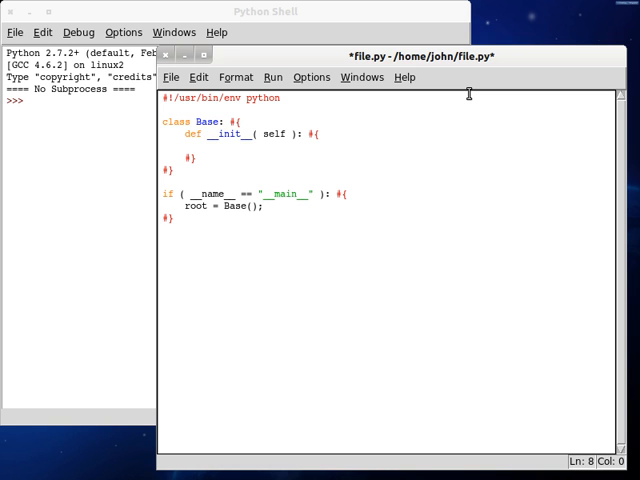
# Give Base's constructor self.string = "This is a string!"
pyautogui.write('sel')
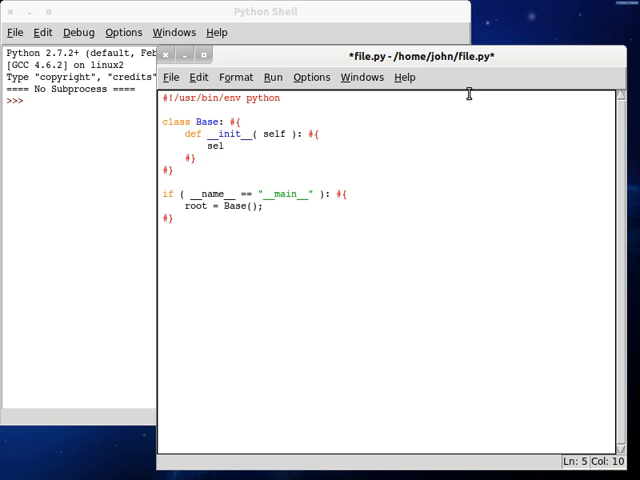
pyautogui.write('fstring = "')
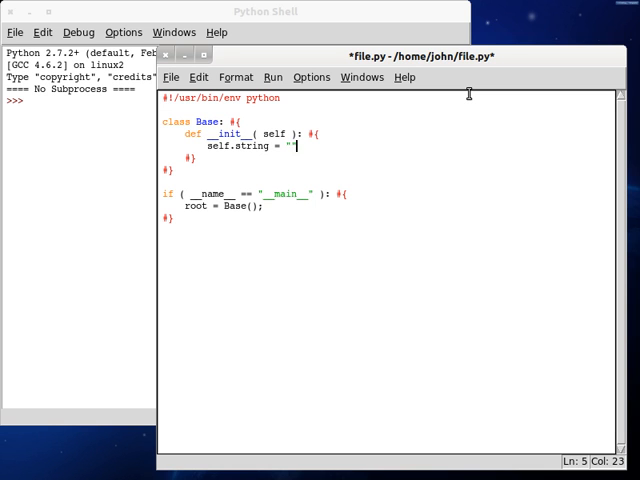
pyautogui.write('This is a string')
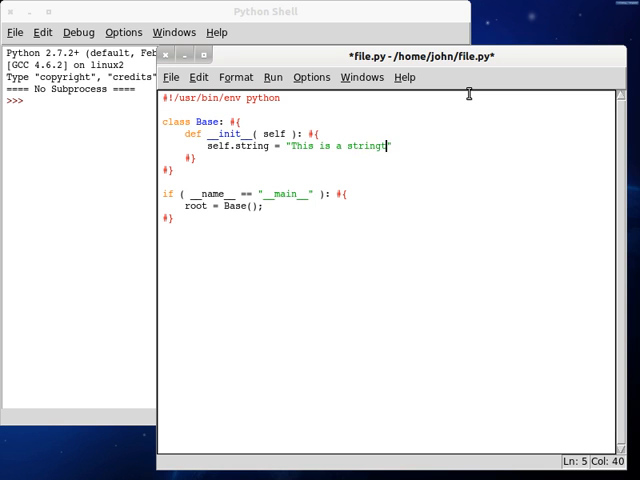
pyautogui.write('!')
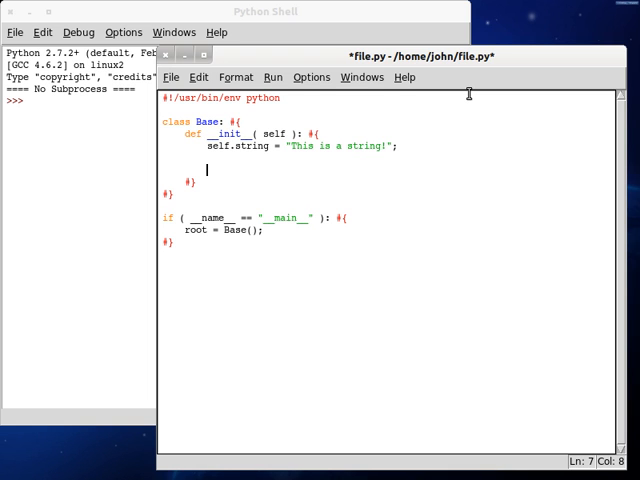
# Print self.string.replace("is", "at") in the constructor and save
pyautogui.write('pritn()')
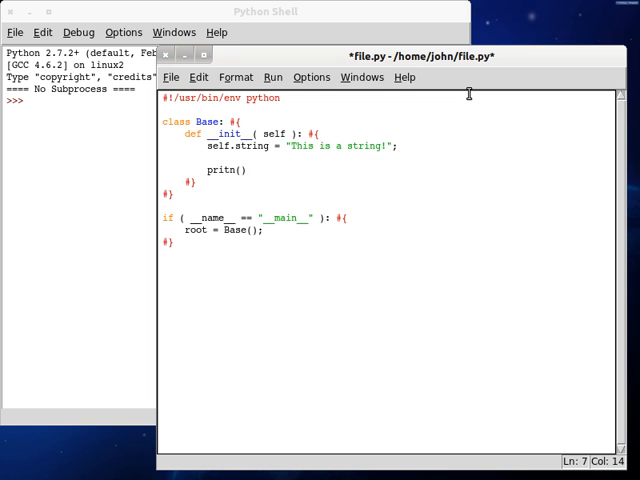
pyautogui.write('print(  )')
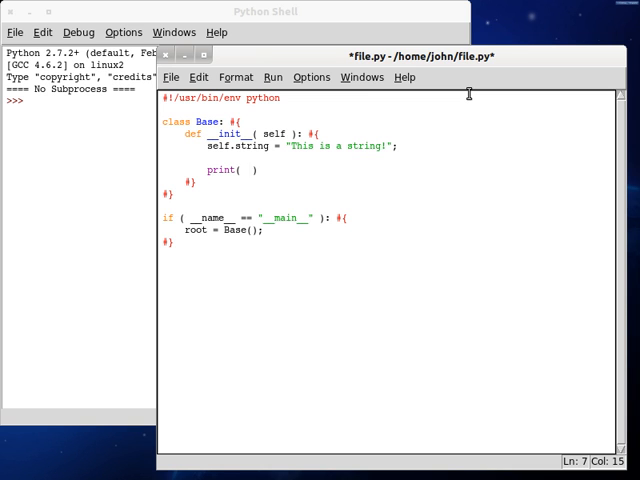
pyautogui.click(246, 170)
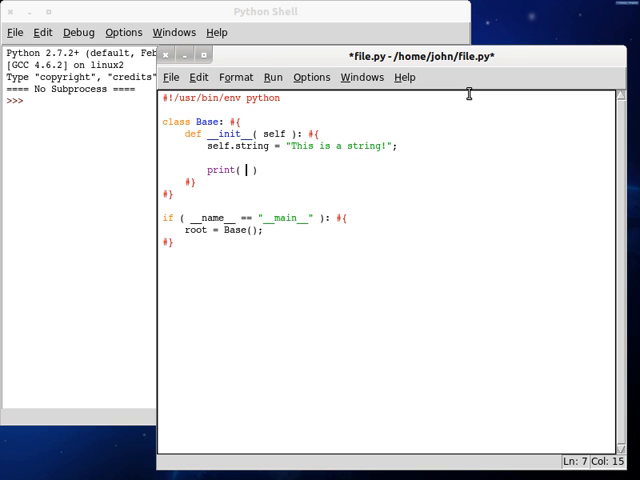
pyautogui.write('self.stri')
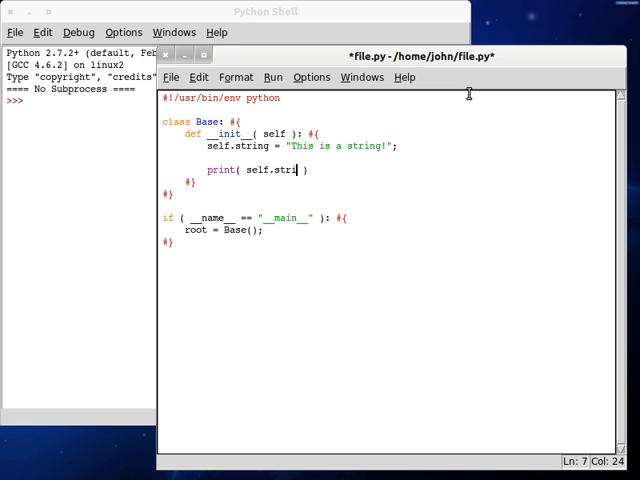
pyautogui.write('.re[1')
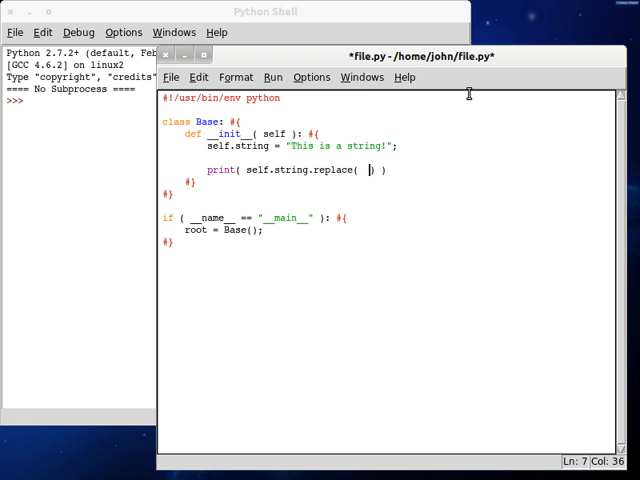
pyautogui.press('ctrl+s')
pyautogui.write('"is')
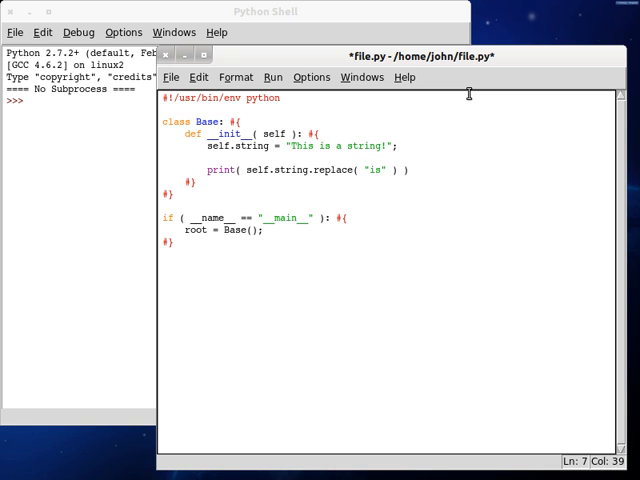
pyautogui.write(', ""')
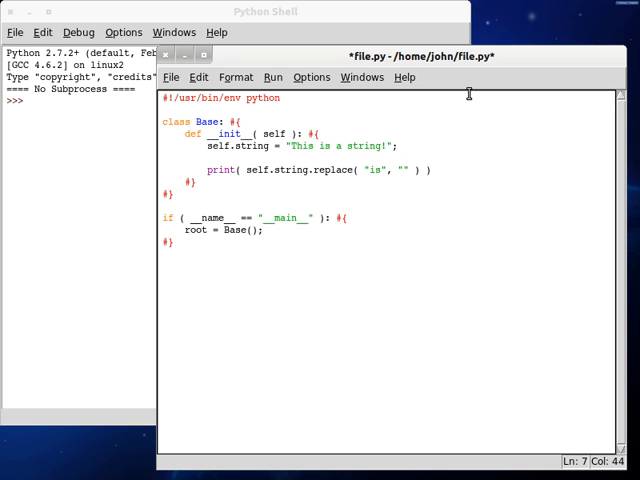
pyautogui.write('at')
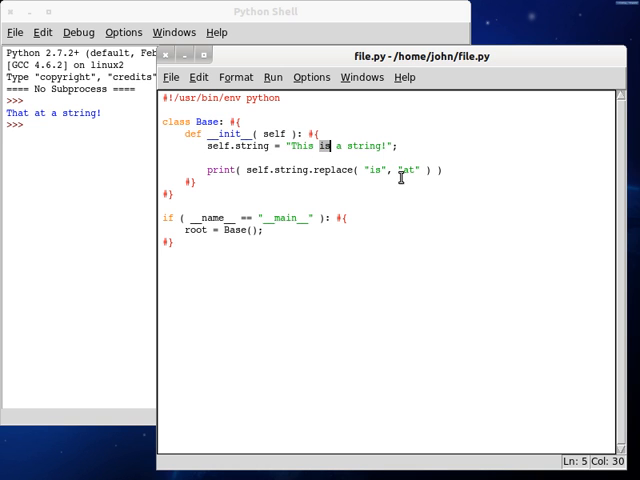
pyautogui.moveTo(456, 176)
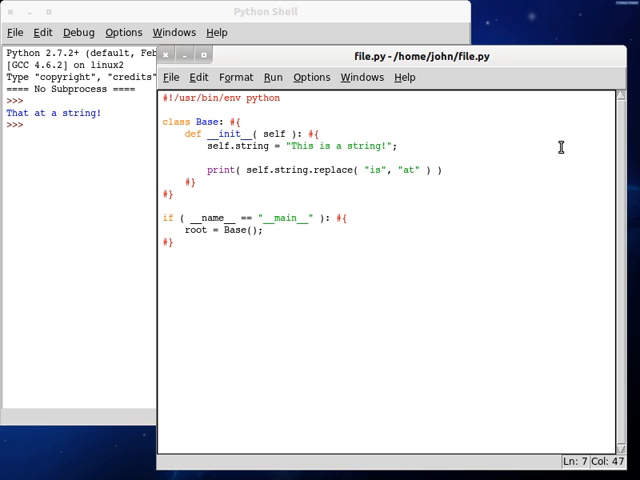
# Add a count argument of 1 to the built-in replace call on the print line
pyautogui.click(420, 170)
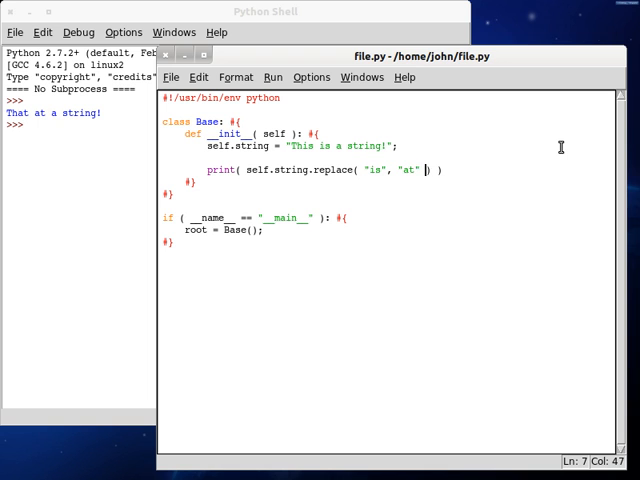
pyautogui.press('BackSpace')
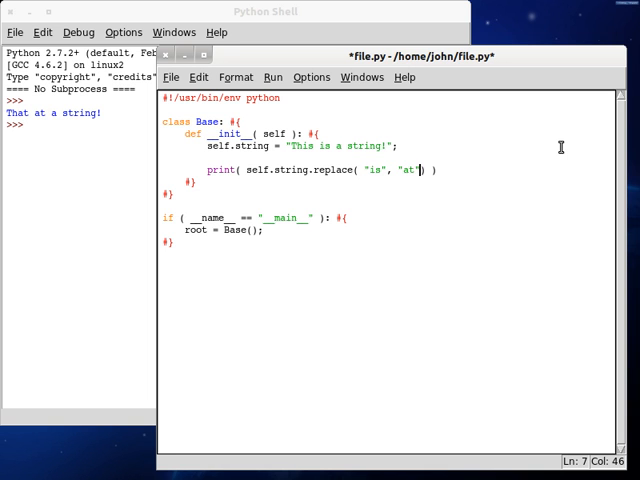
pyautogui.write(', 1')
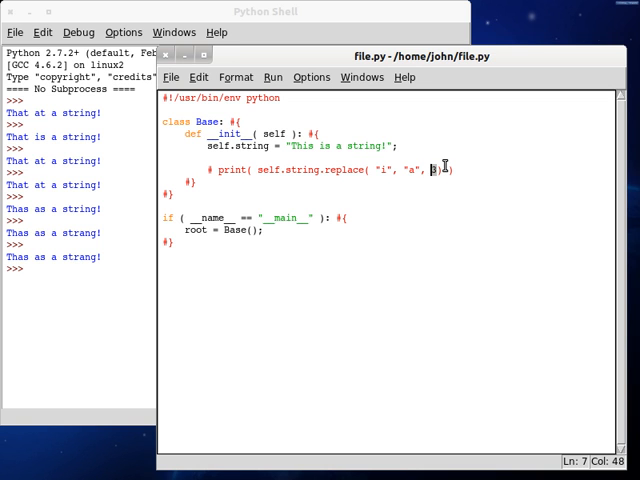
# Define replace(working_string, replace, replace_with, count = None) in Base
pyautogui.write(')')
pyautogui.write('def')
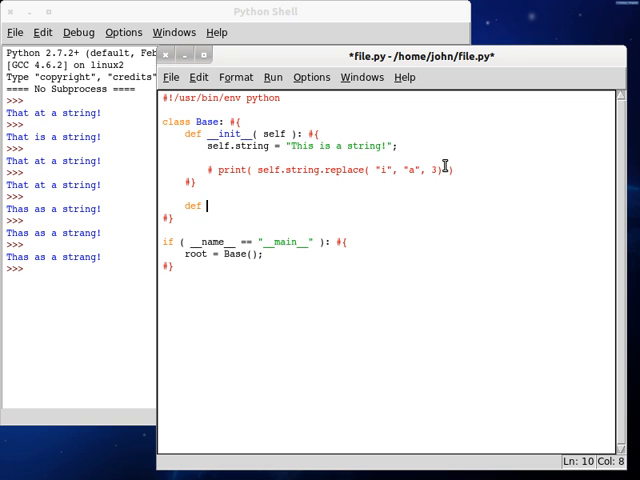
pyautogui.write('replace( self,  )')
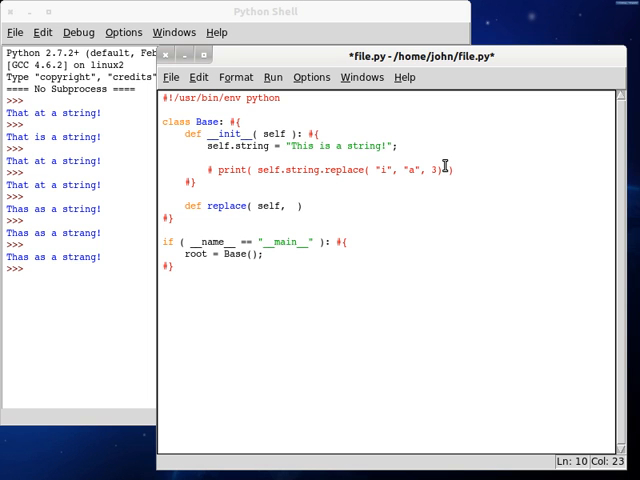
pyautogui.write('workign_string,')
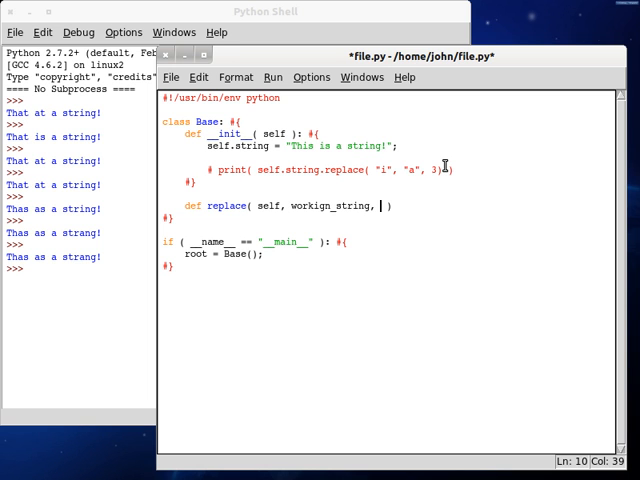
pyautogui.write('replace, replace_w')
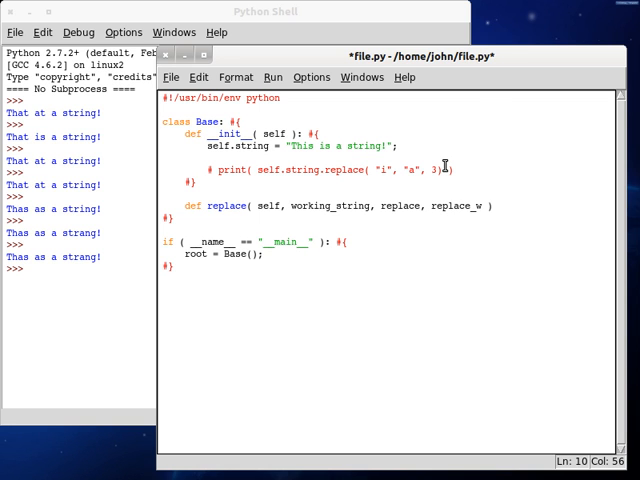
pyautogui.write('ith, count')
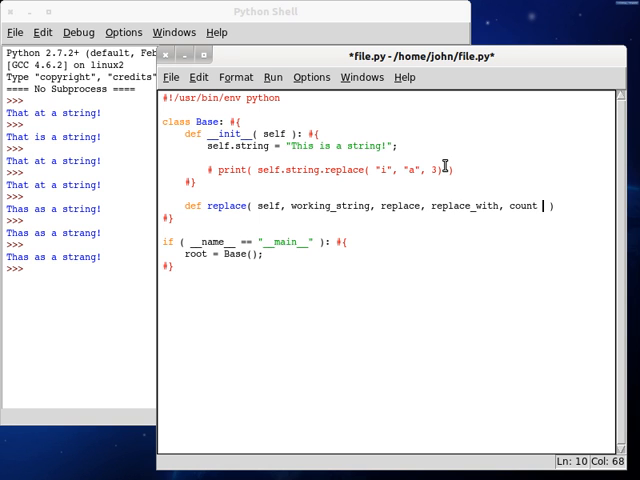
pyautogui.write('= None')
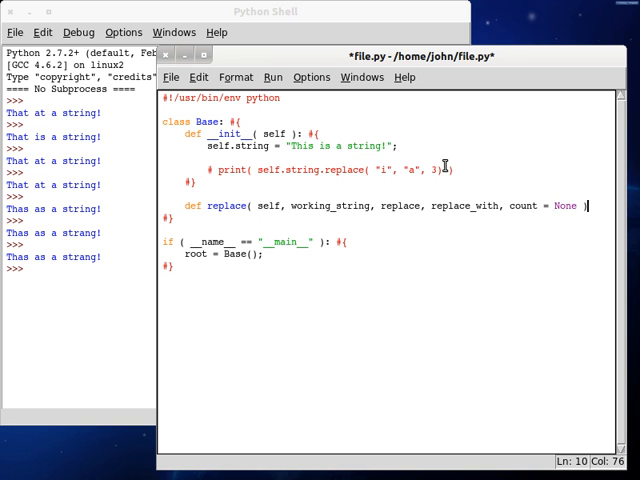
pyautogui.click(170, 56)
pyautogui.write(': #{')
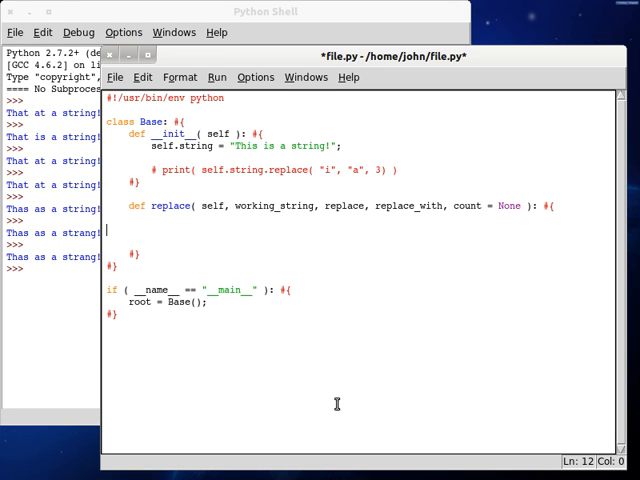
# Store working_string_length and replace_length via len() in the replace body
pyautogui.write('workign_string')
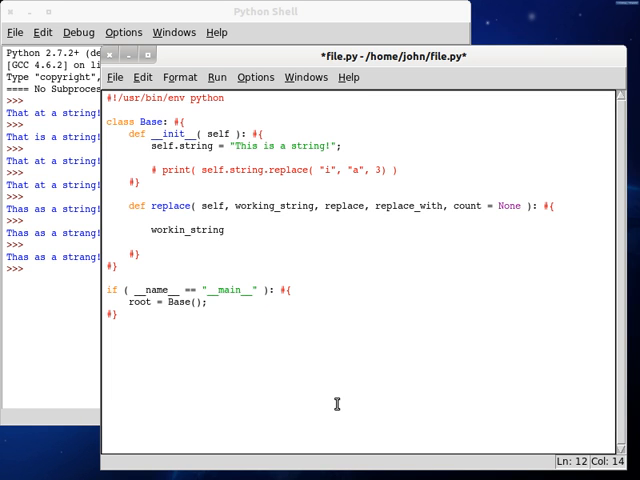
pyautogui.write('g_length')
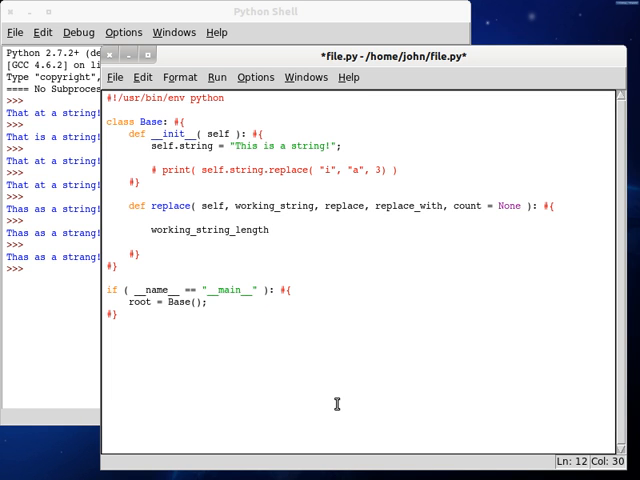
pyautogui.write('= len( )')
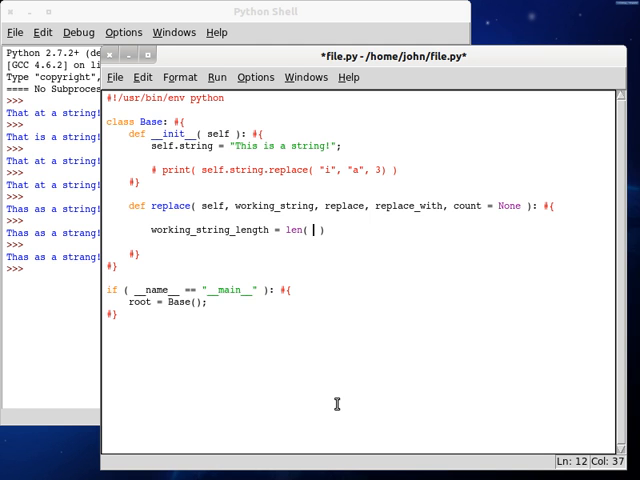
pyautogui.write('working')
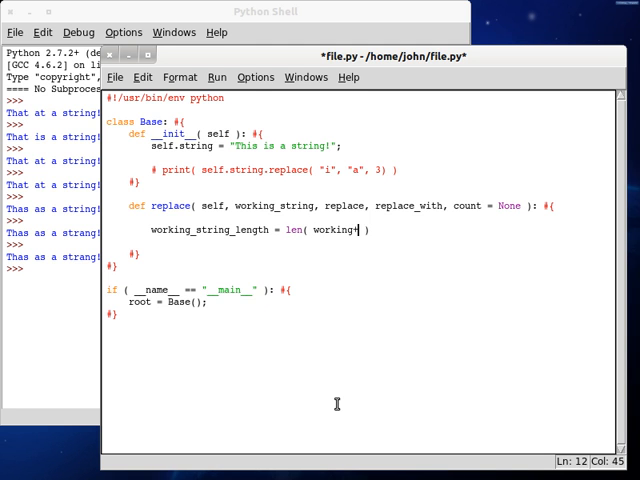
pyautogui.write('_string );')
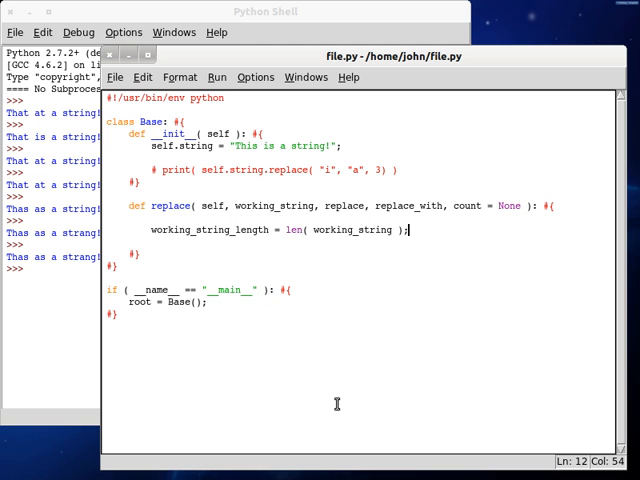
pyautogui.write('replace_l;')
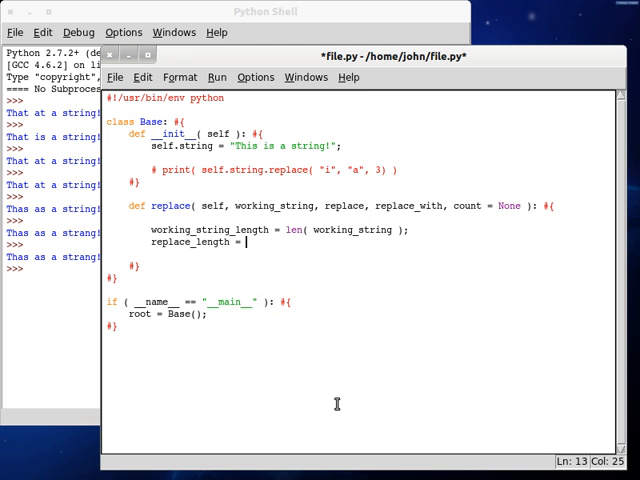
pyautogui.write('len()')
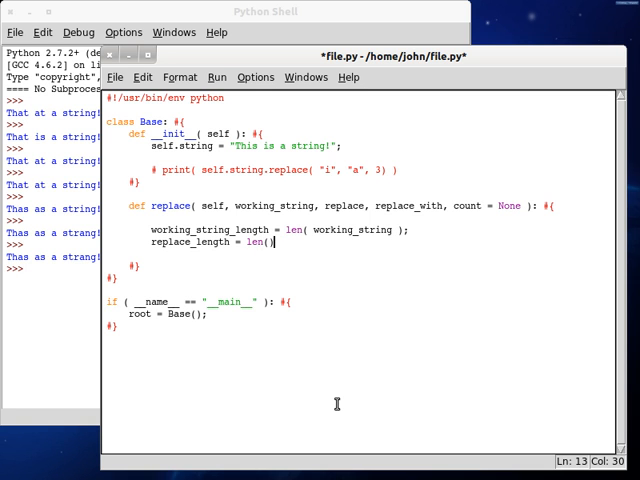
pyautogui.write('replace')
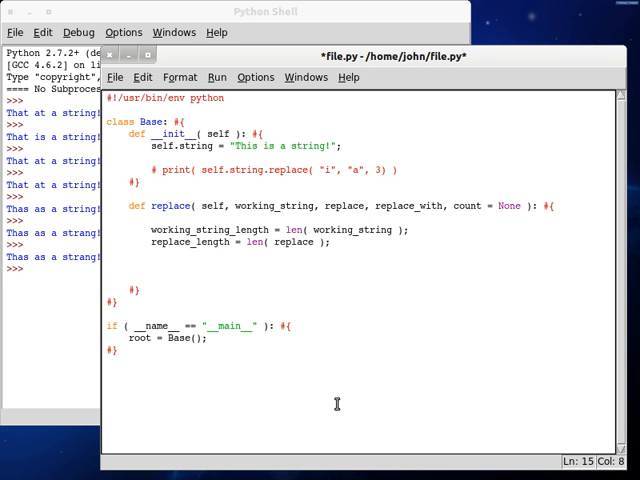
# Initialise new_string as an empty string and the counter i = 0
pyautogui.write('new')
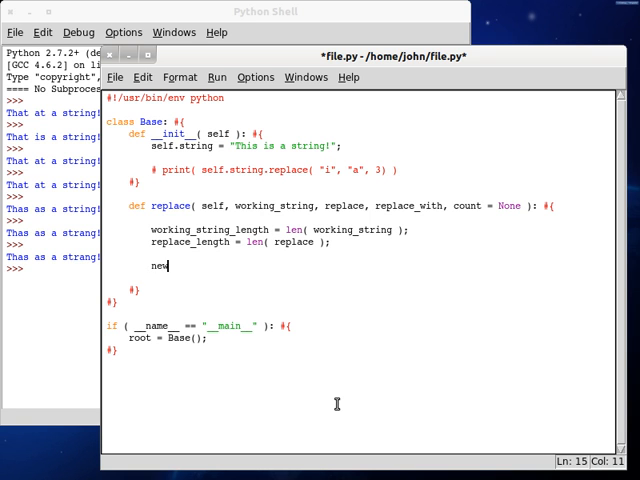
pyautogui.write("_string = '';")
pyautogui.write('i =')
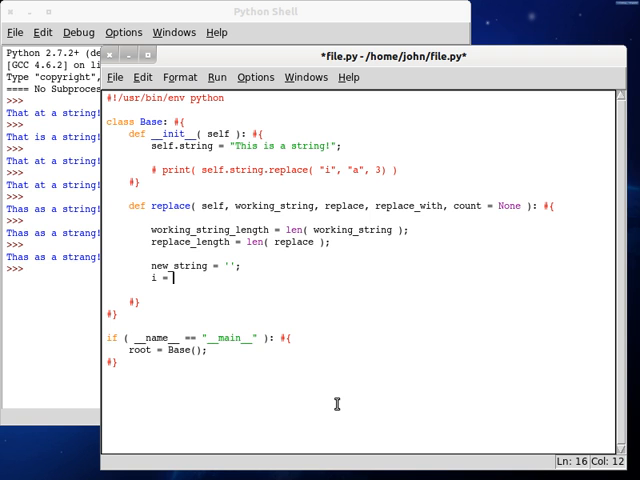
pyautogui.write('0;')
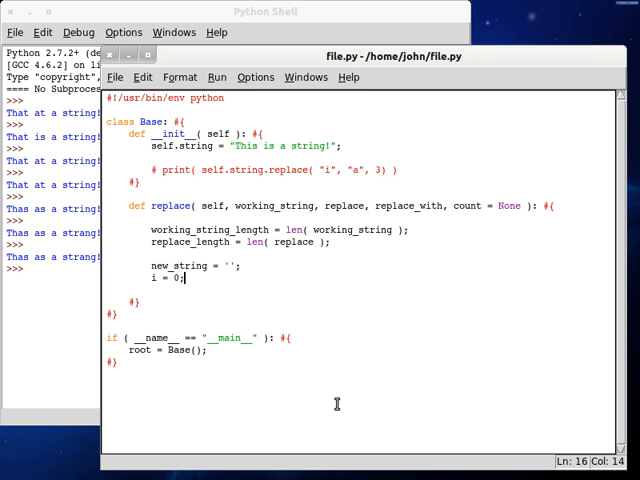
pyautogui.press('Return')
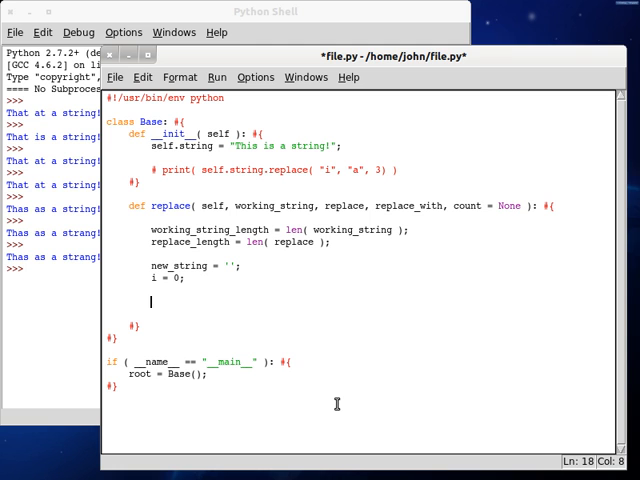
# Comment out the while stub, loop for i in range(working_string_length), and check range output in the shell
pyautogui.write('while()')
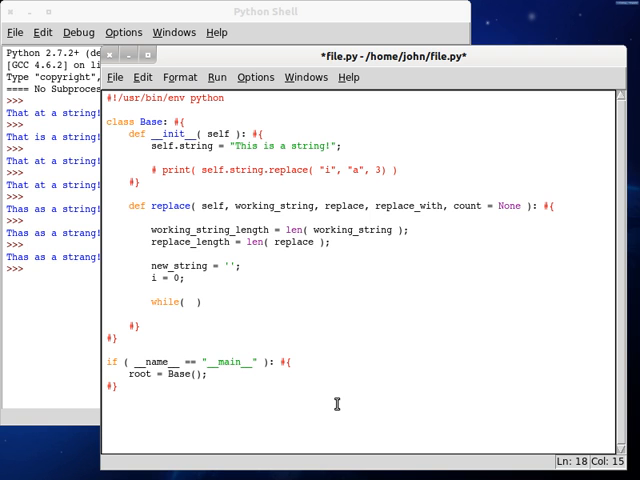
pyautogui.write('#')
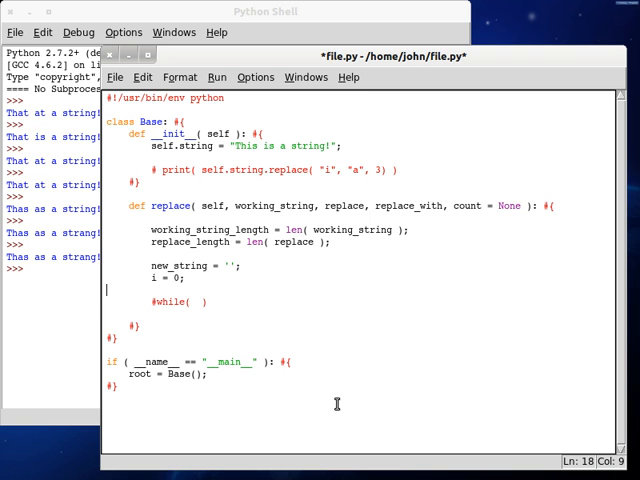
pyautogui.write('for i in r')
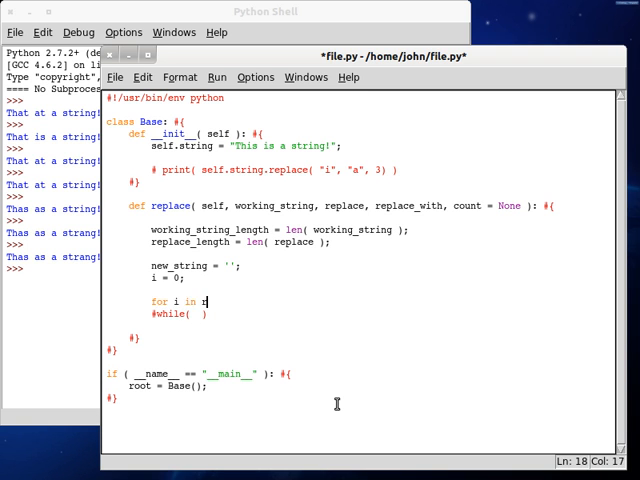
pyautogui.write('range( worki')
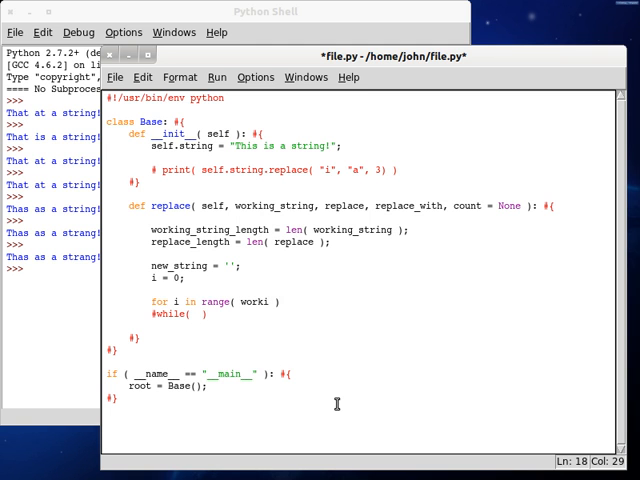
pyautogui.write('ng_string_length')
pyautogui.click(52, 268)
pyautogui.write('ran')
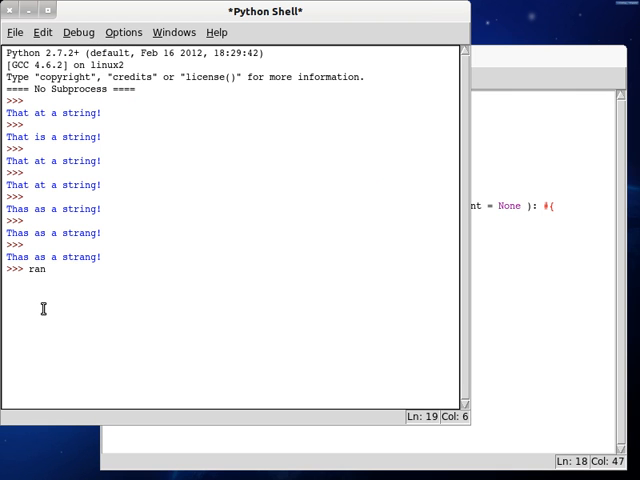
pyautogui.write('ge()')
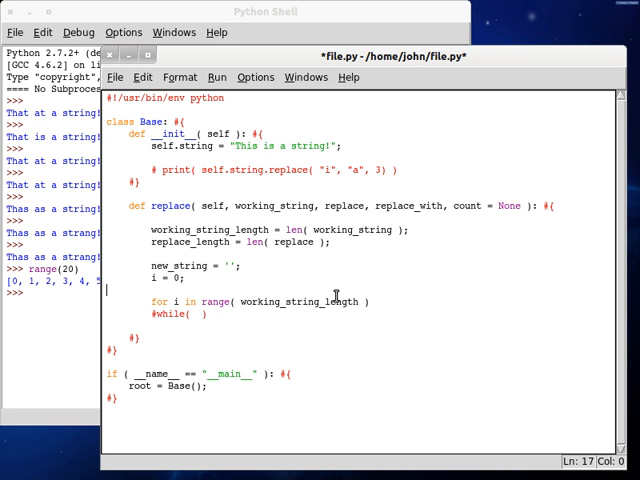
pyautogui.write('#')
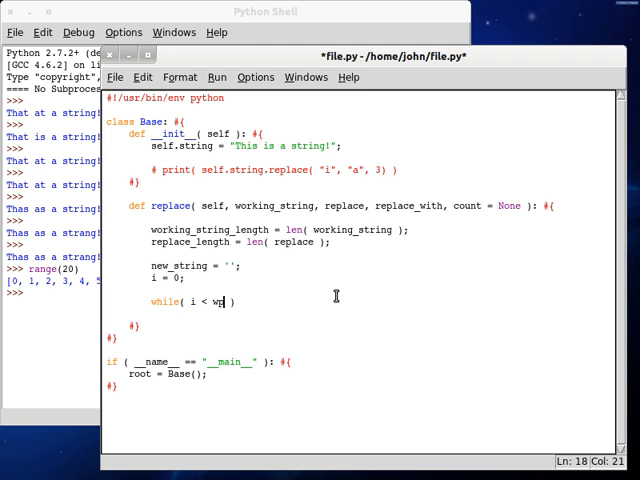
# Add the if condition comparing working_string[i:i+replace_length] to replace
pyautogui.write('orking_string[]')
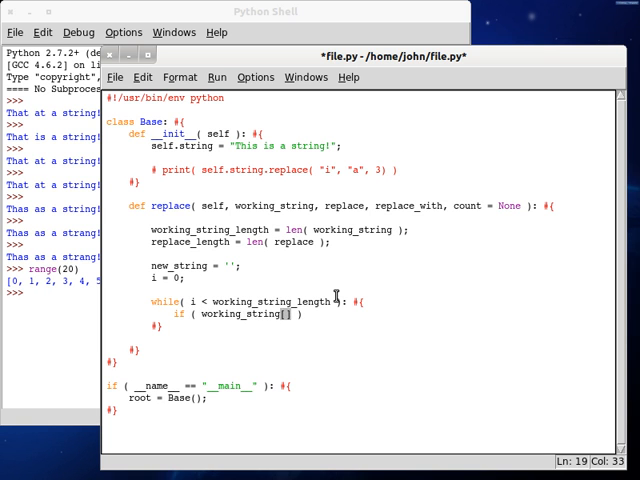
pyautogui.write('i')
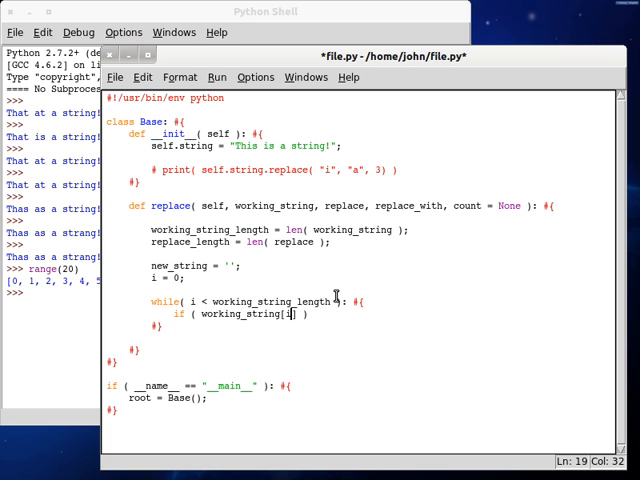
pyautogui.write(':i')
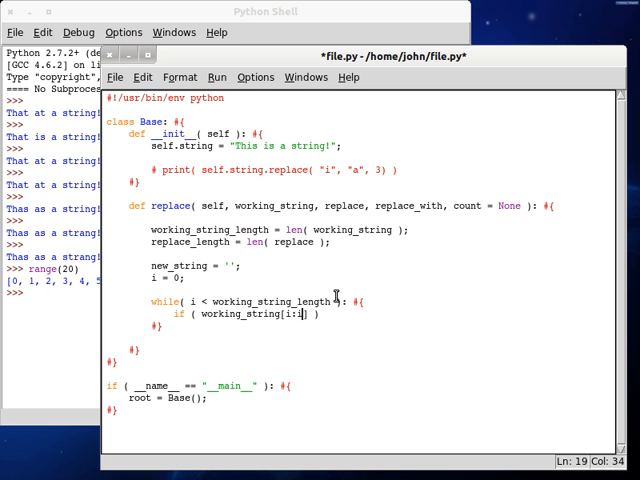
pyautogui.write('+replace')
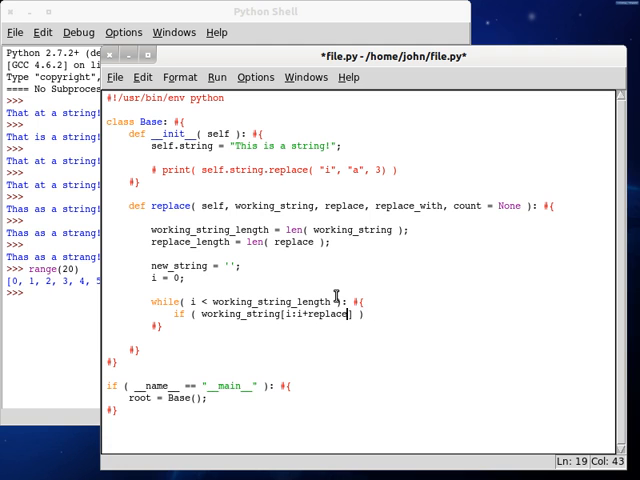
pyautogui.write('_length')
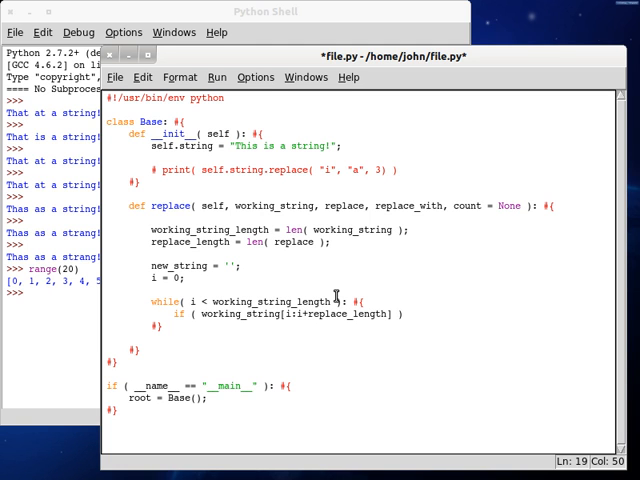
pyautogui.write('== replace')
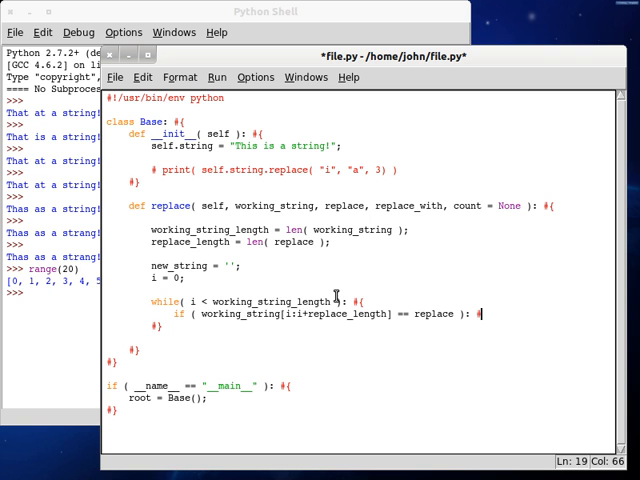
pyautogui.write('{')
pyautogui.press('Return')
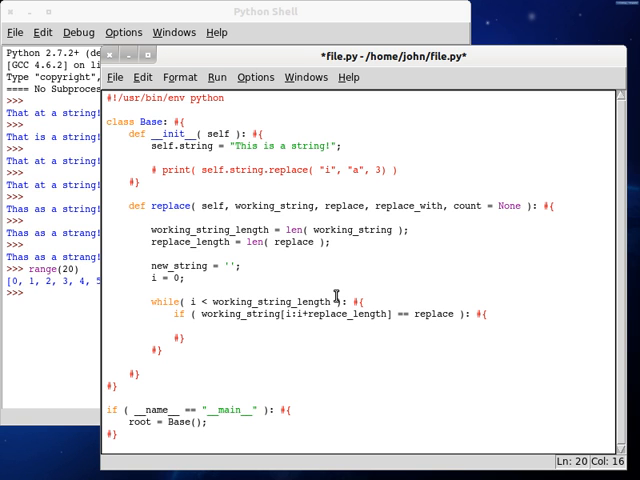
# Inside the if, append replace_with to new_string and advance i by replace_length
pyautogui.write('new_string')
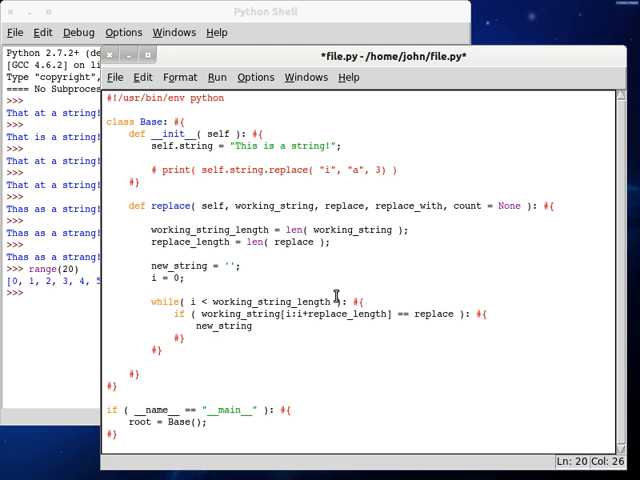
pyautogui.write('+= replace_with;')
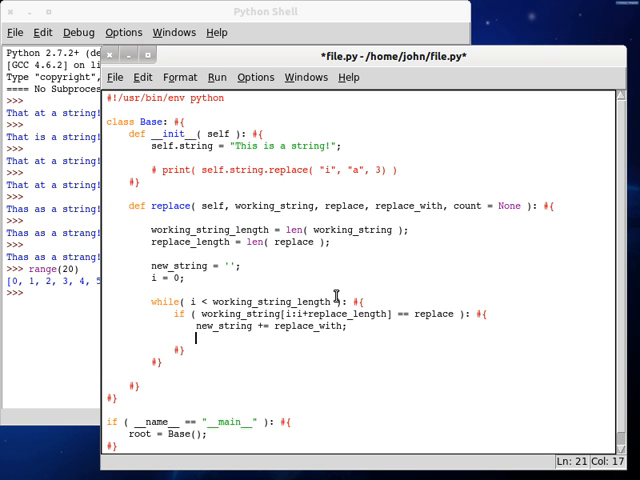
pyautogui.write('i +=')
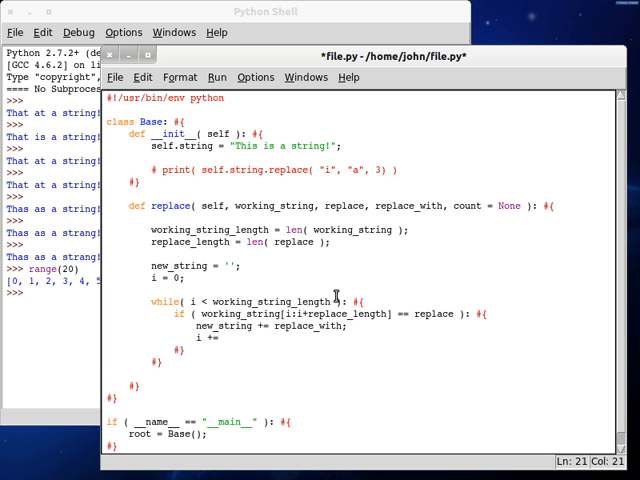
pyautogui.write('replace_')
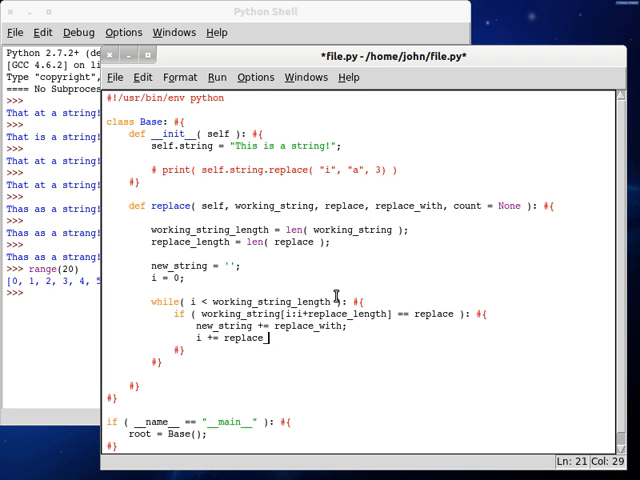
pyautogui.write('length;')
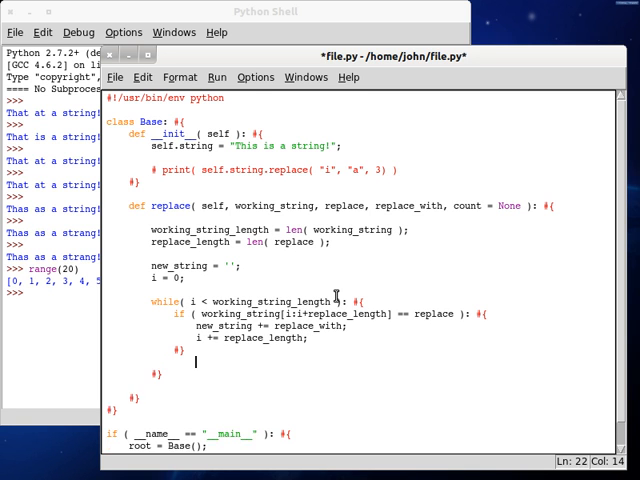
# Add an else branch appending working_string[i] to new_string and incrementing i by 1
pyautogui.write('else: #{')
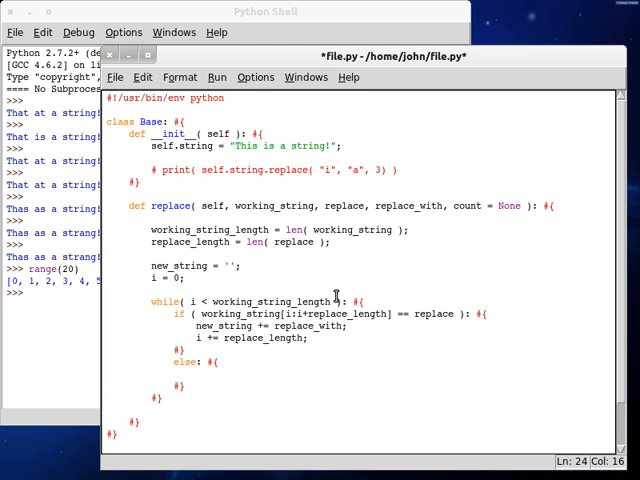
pyautogui.write('new_string')
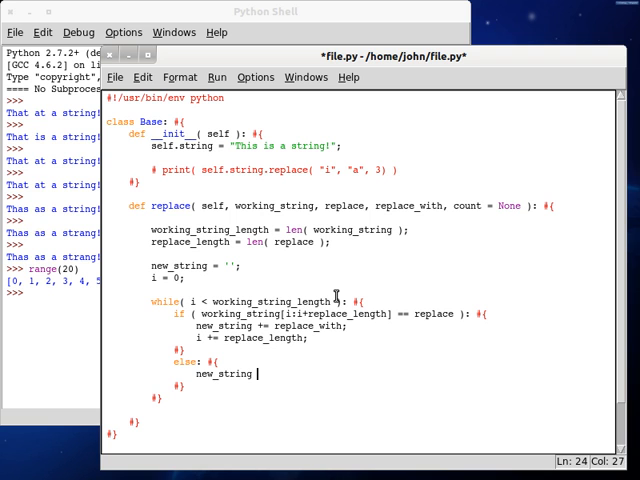
pyautogui.write('+= workign')
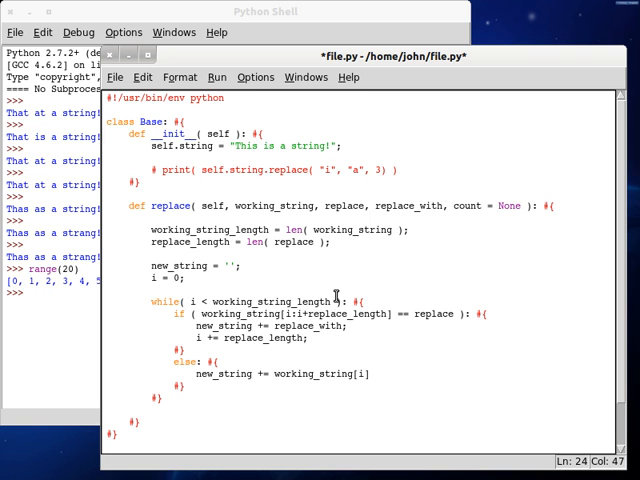
pyautogui.write(';')
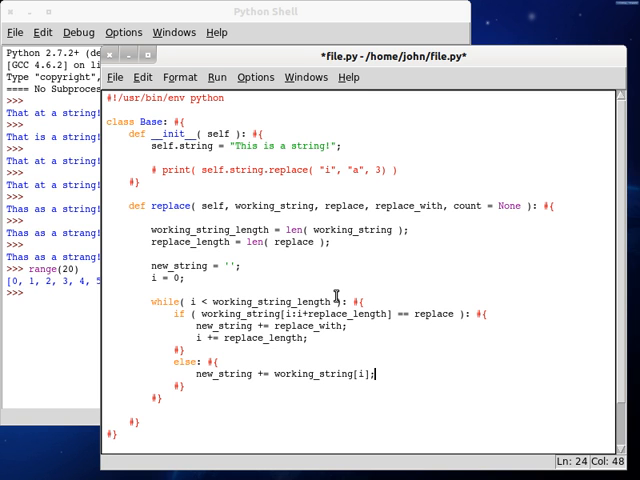
pyautogui.write('i+=1')
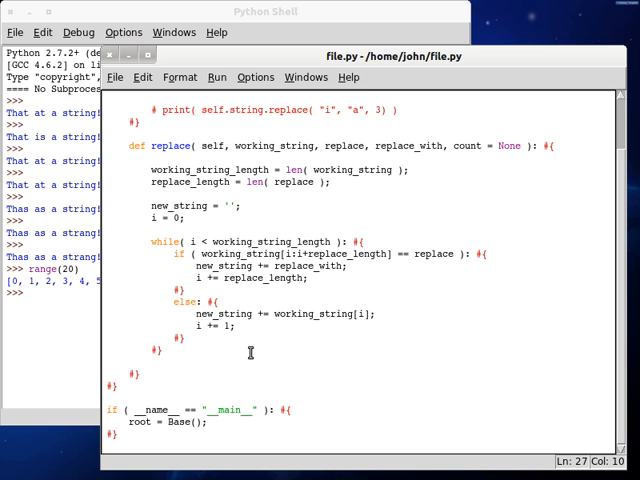
# Return new_string at the end of the replace method
pyautogui.write('return')
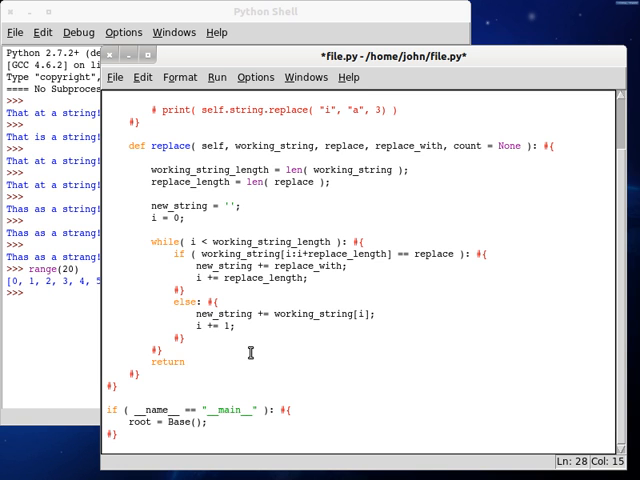
pyautogui.write('new_string;')
pyautogui.write('print( self. ')
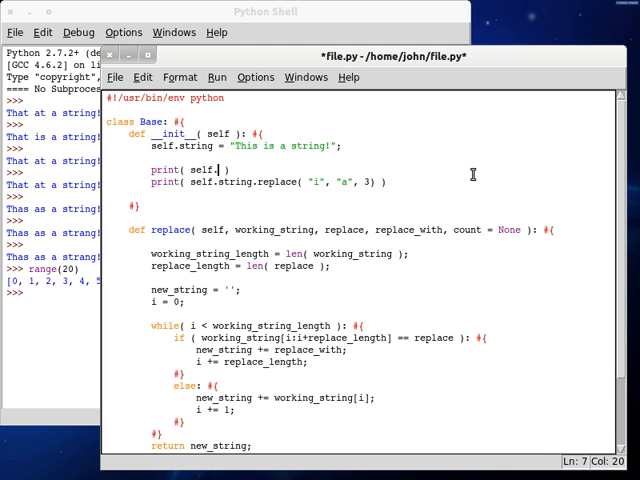
# Print the original string and self.replace(self.string, "i", "a", 4) in the constructor
pyautogui.write('string +""')
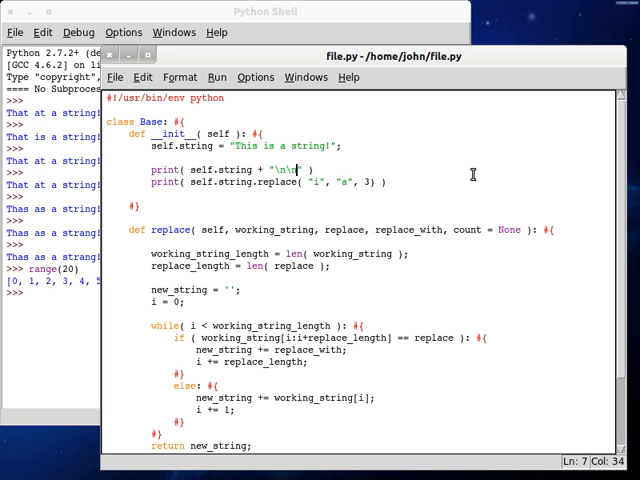
pyautogui.write(';')
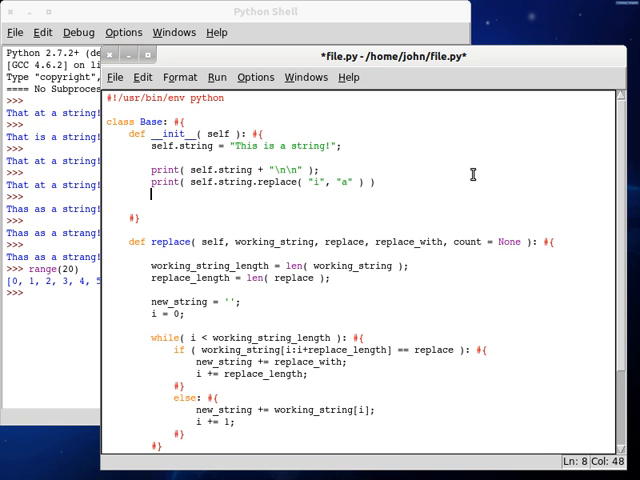
pyautogui.write('print( a )')
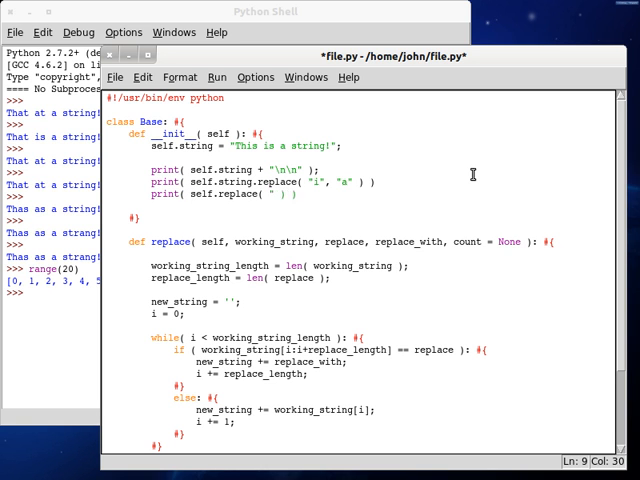
pyautogui.write('self.string, "i", "a')
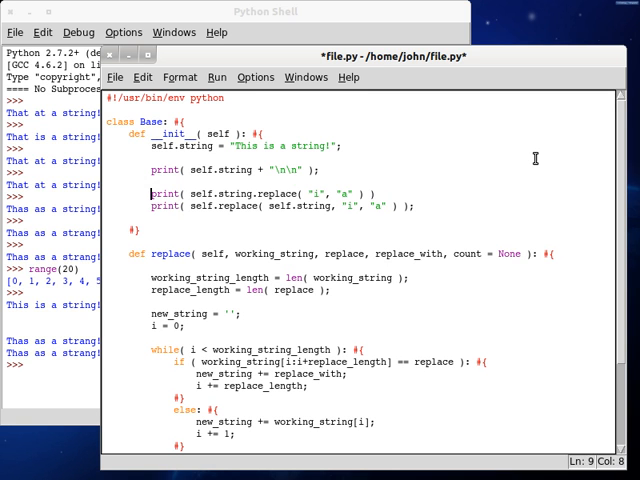
pyautogui.write(', 4')
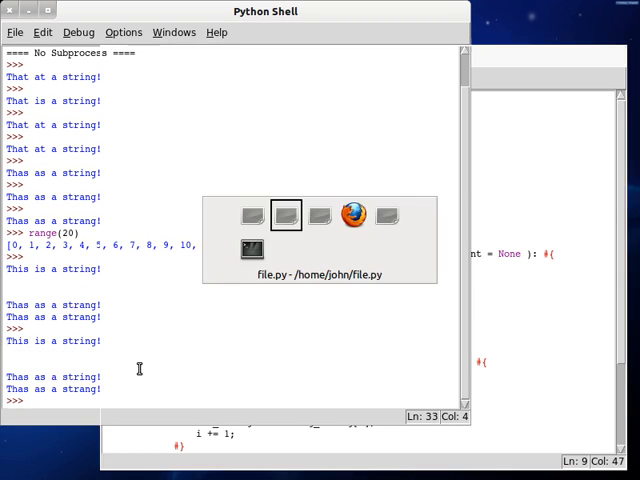
# Focus the file.py editor at the custom call's count argument and scroll to the replace method
pyautogui.click(284, 216)
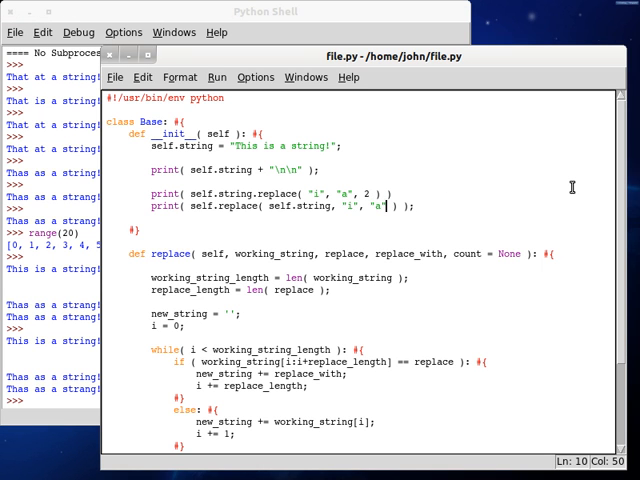
pyautogui.click(264, 12)
pyautogui.write(', 2')
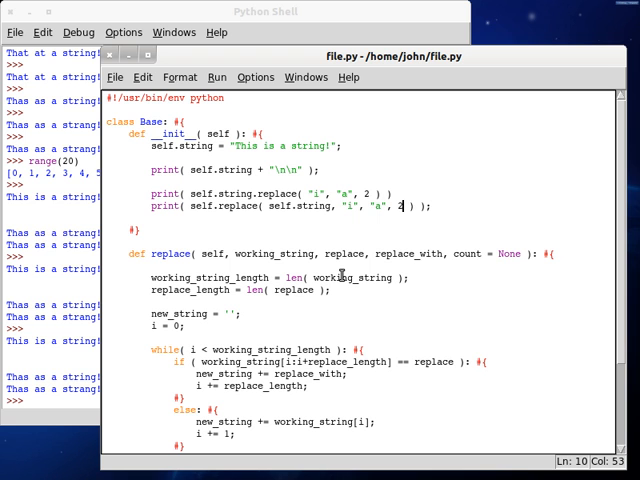
pyautogui.scroll(-3)
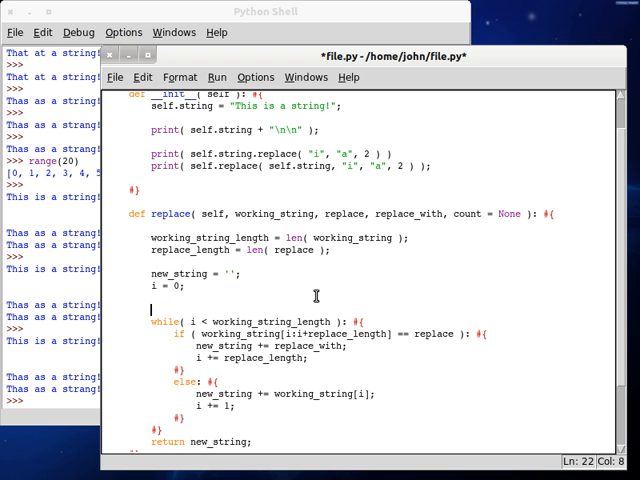
# Wrap the existing while loop under a new 'if ( count == None ) :' branch and indent it
pyautogui.write('if ( co )')
pyautogui.write('#}')
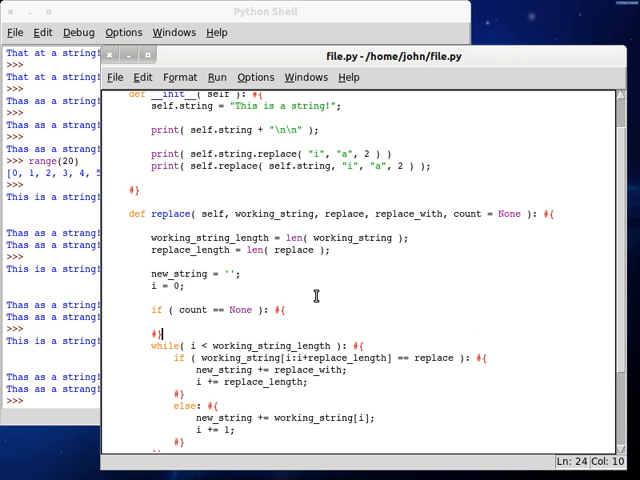
pyautogui.scroll(-3)
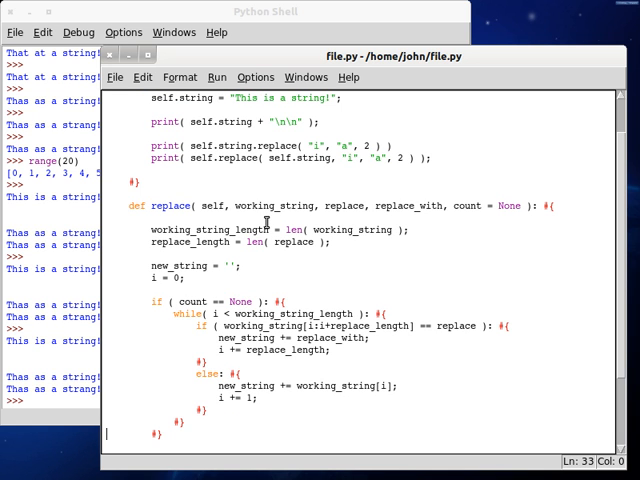
pyautogui.scroll(-3)
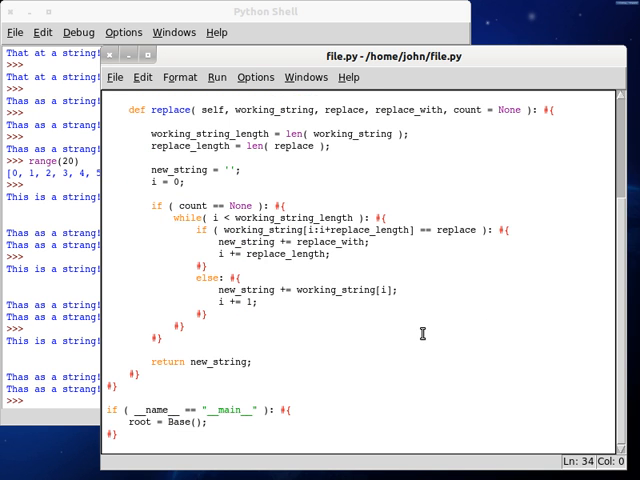
# Add an else branch converting a non-int count with int(count), setting counter = 0, and pasting the while loop
pyautogui.write('else: #{')
pyautogui.write('if')
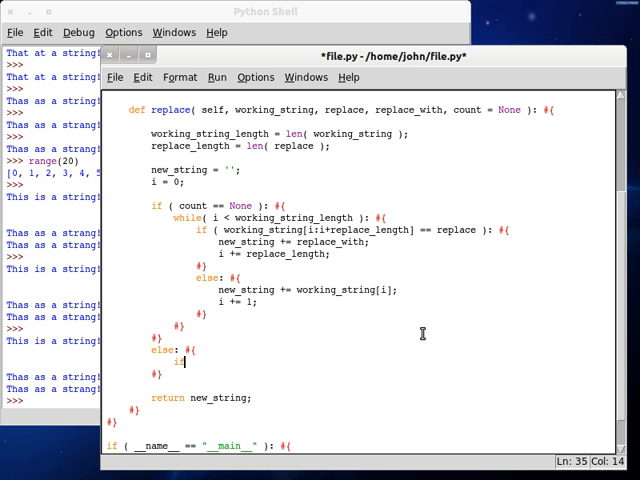
pyautogui.write('( type )')
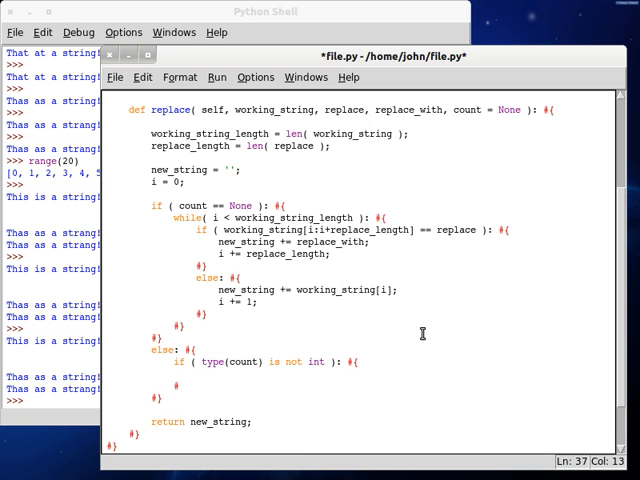
pyautogui.write('count = int( count );')
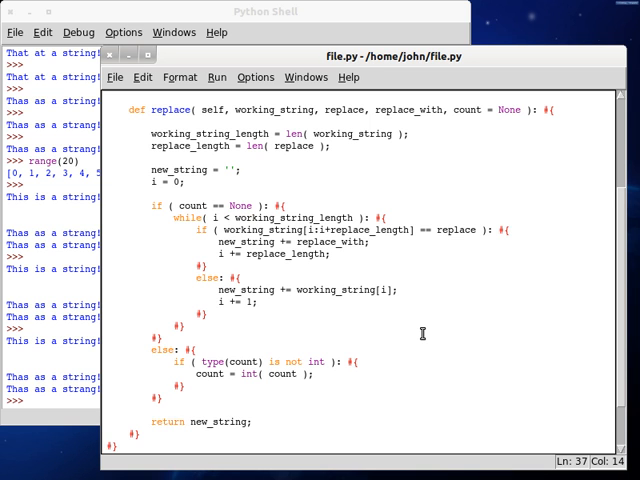
pyautogui.write('counter = 0;')
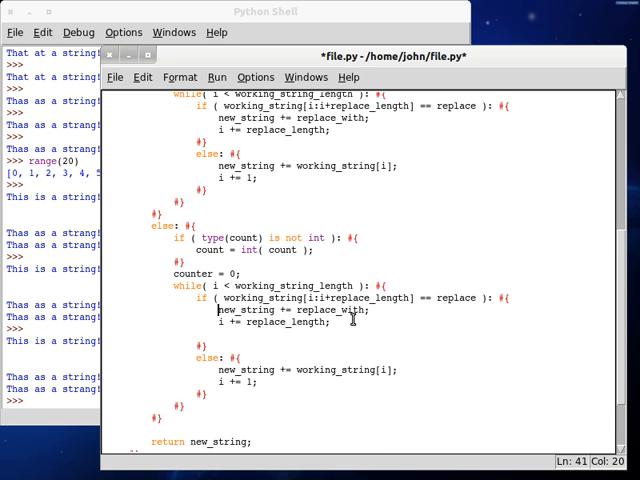
# Guard the replacement with 'if ( counter < count ) :' and indent the match-checking block under it
pyautogui.write('counter += 1;')
pyautogui.write('if ( c ')
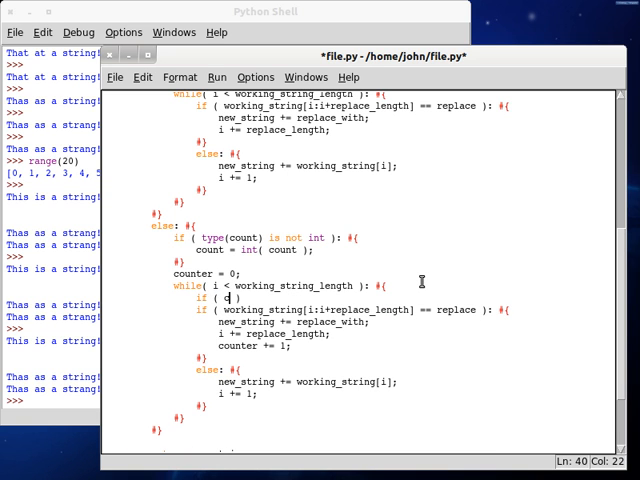
pyautogui.write('ounter < count')
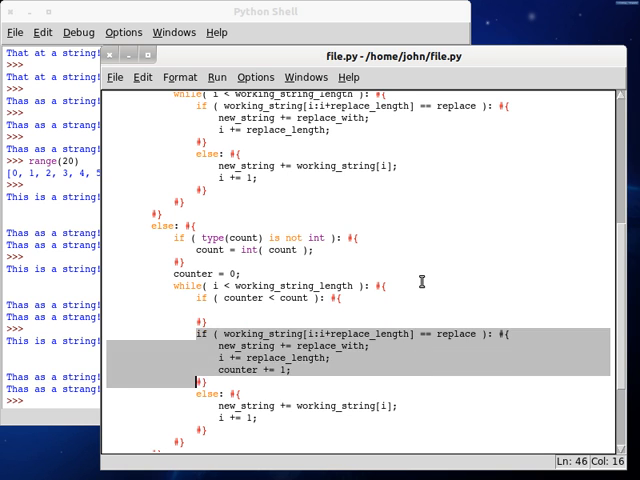
pyautogui.press('Delete')
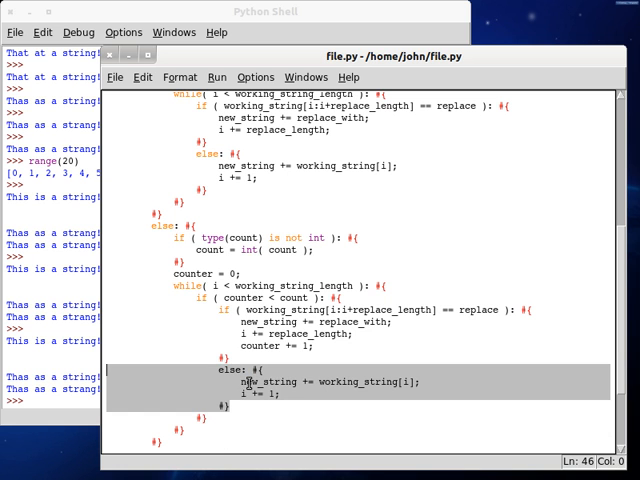
# Add 'counter += 1;' per replacement and an else copying working_string[i] unchanged
pyautogui.click(228, 420)
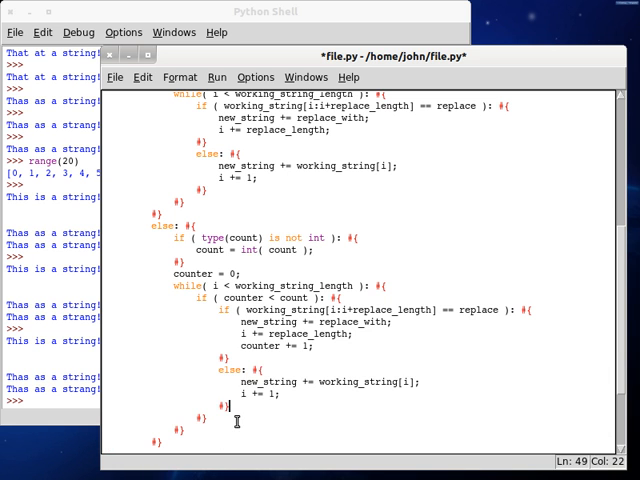
pyautogui.scroll(-3)
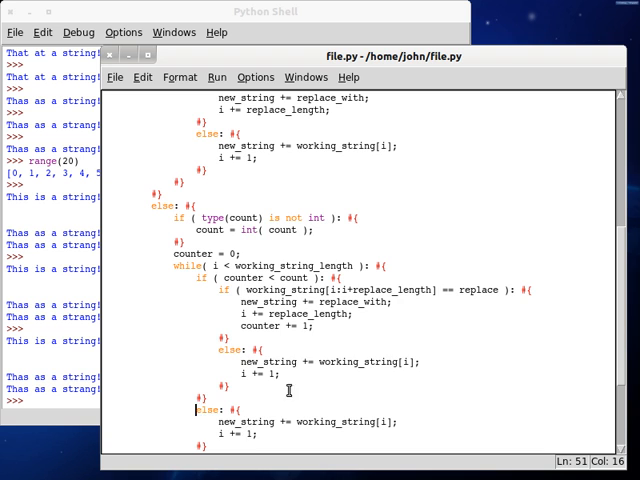
pyautogui.scroll(-3)
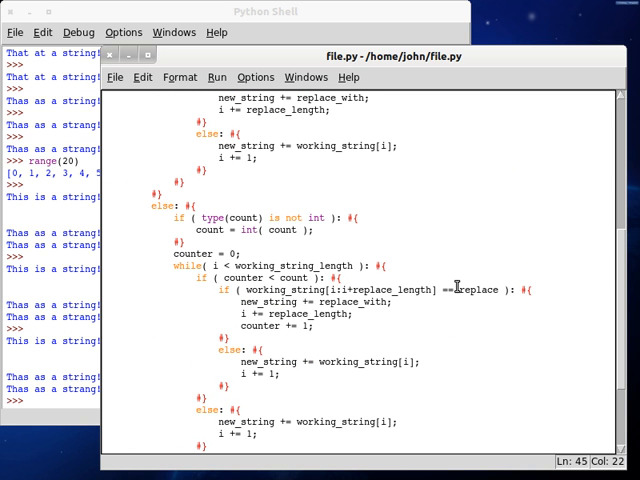
pyautogui.moveTo(356, 370)
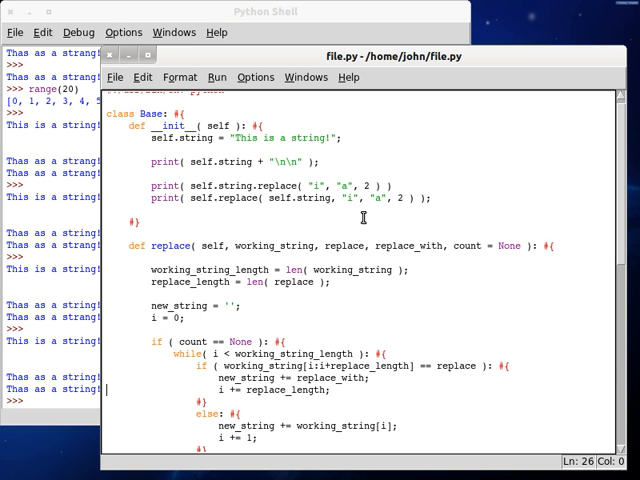
pyautogui.scroll(-3)
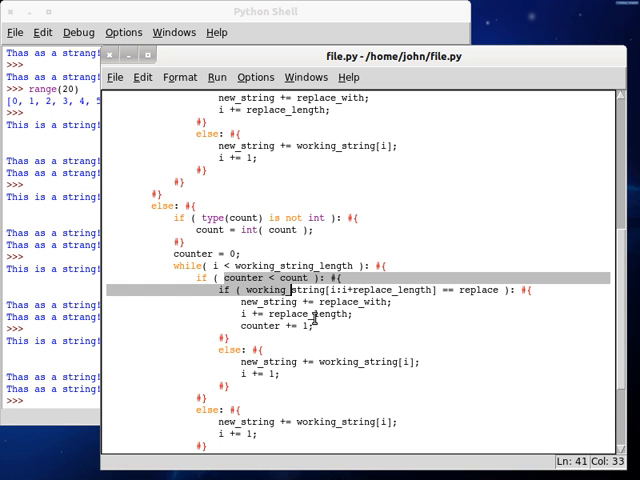
pyautogui.scroll(-3)
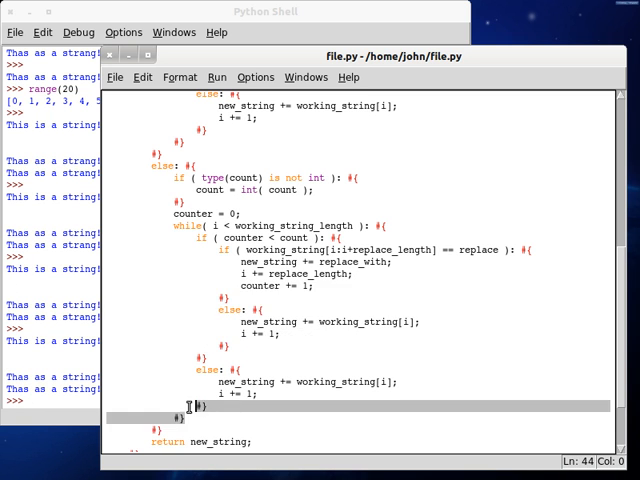
pyautogui.scroll(-3)
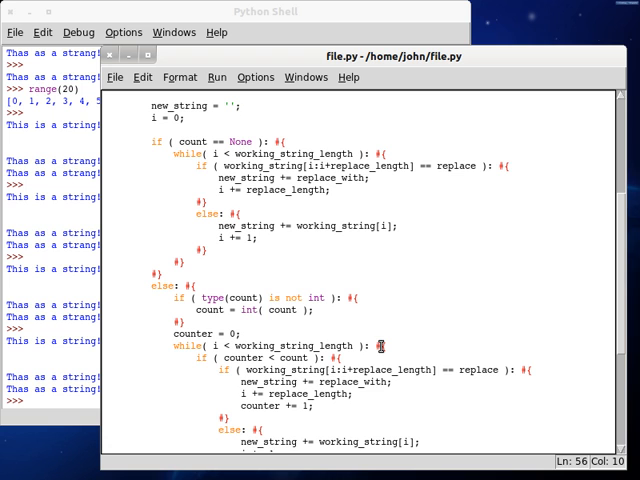
pyautogui.moveTo(248, 296)
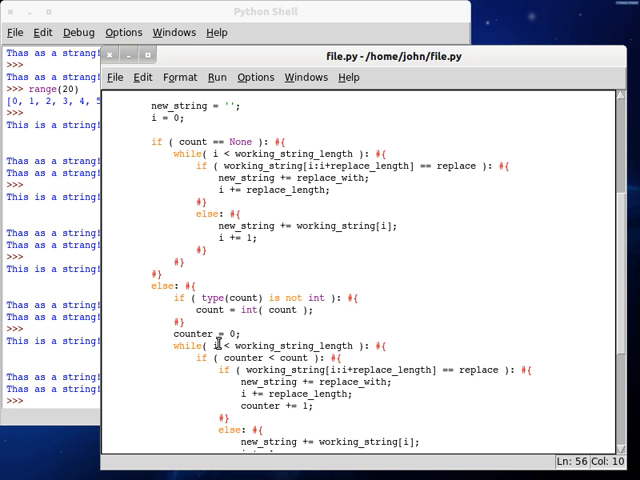
pyautogui.scroll(-3)
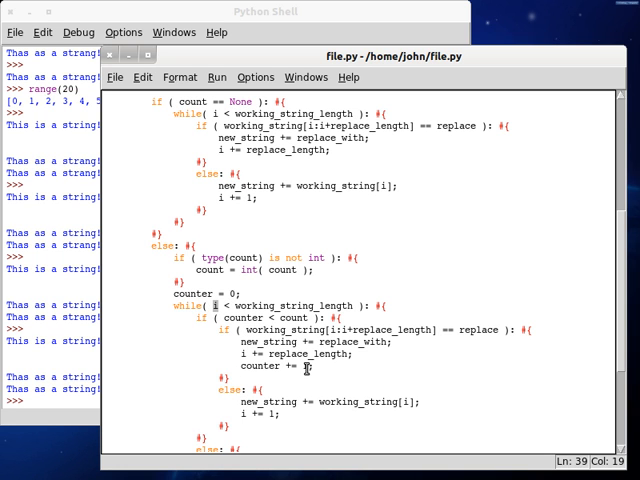
pyautogui.scroll(-3)
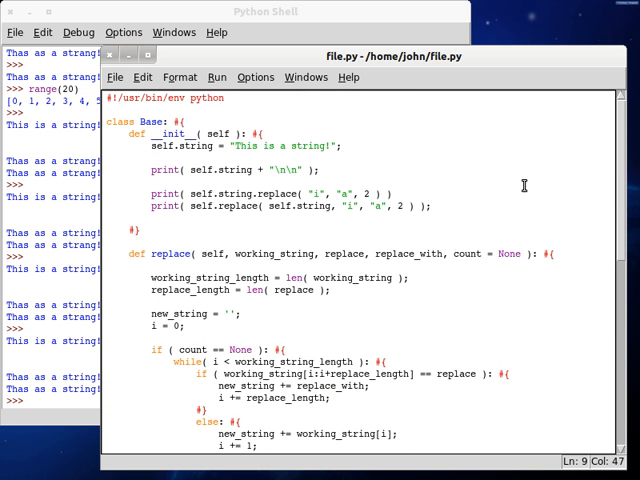
# Change both test calls to replace( "it", "at", 1 ), save, and rerun with F5
pyautogui.press('BackSpace')
pyautogui.write('s')
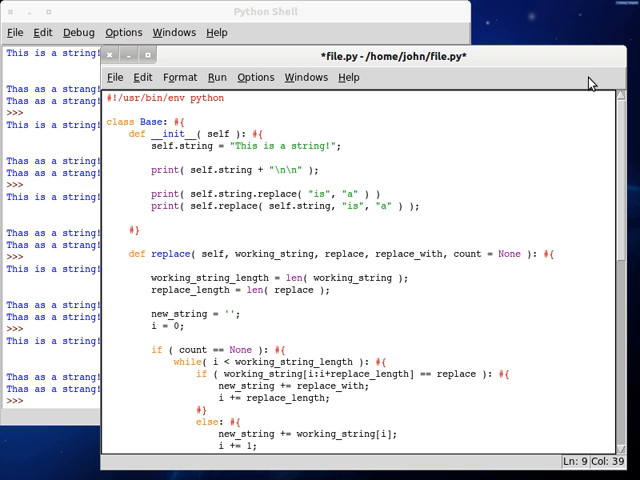
pyautogui.write('t')
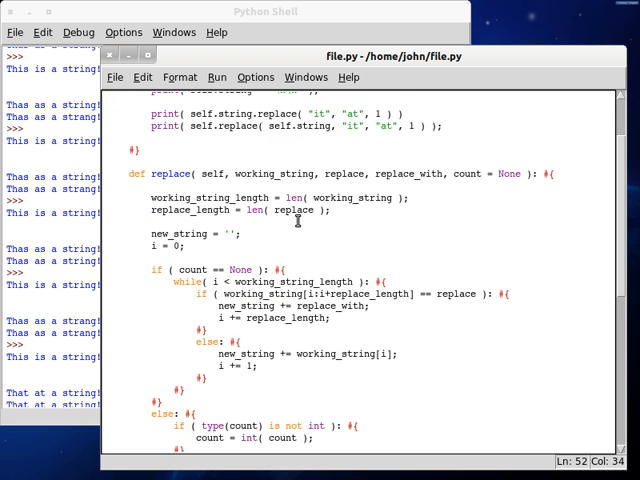
pyautogui.moveTo(304, 248)
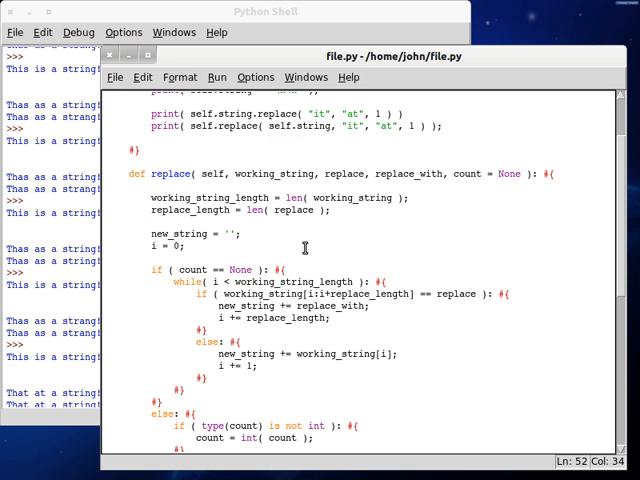
pyautogui.scroll(-3)
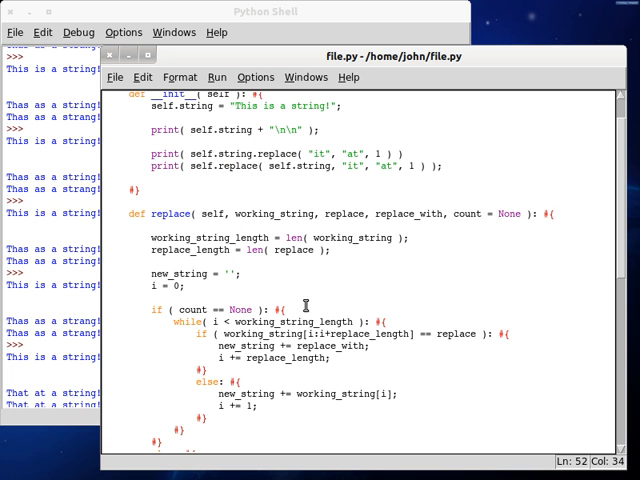
pyautogui.moveTo(424, 204)
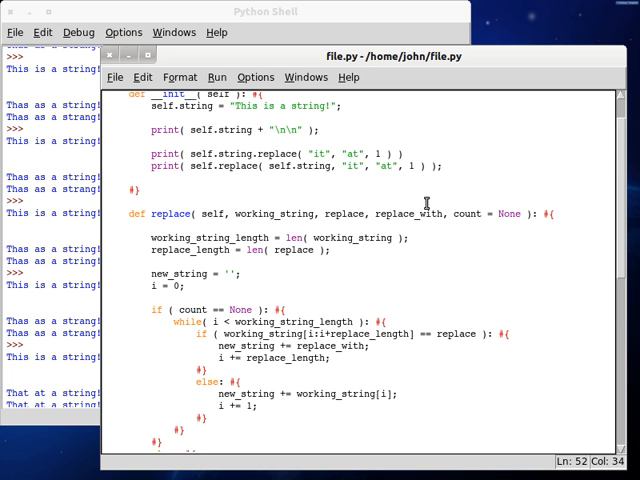